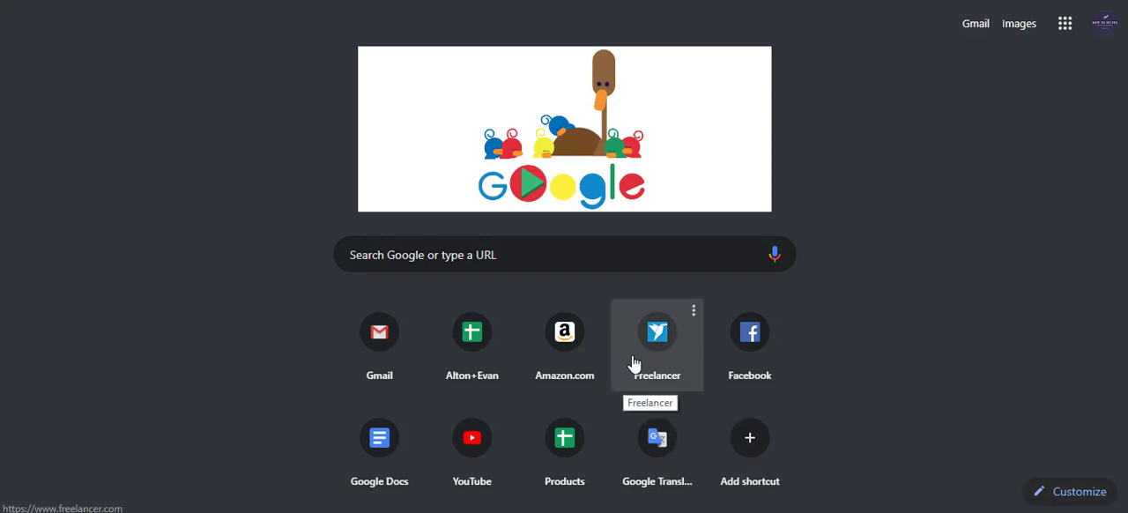
mouse_move(379, 331)
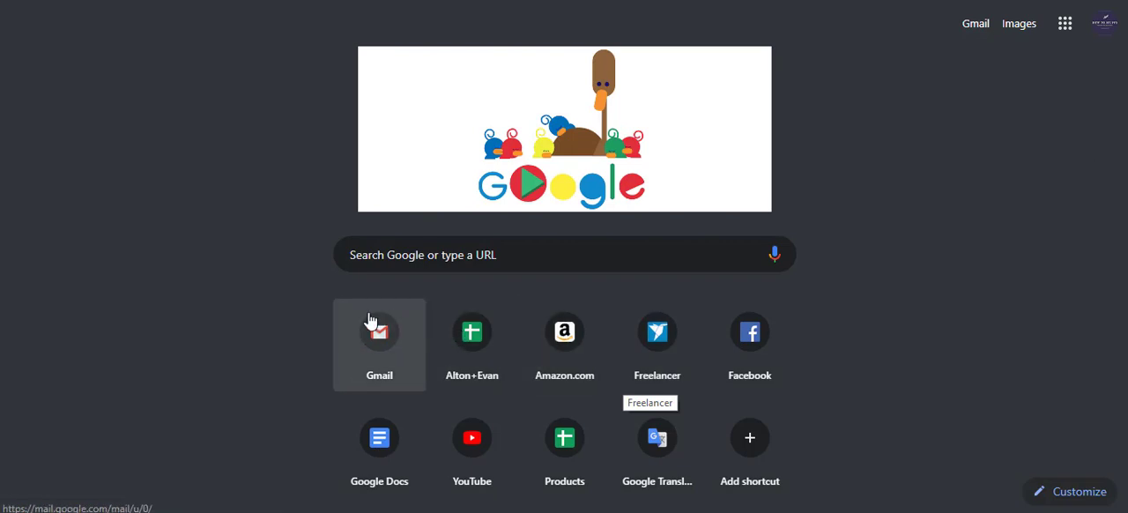
mouse_move(564, 344)
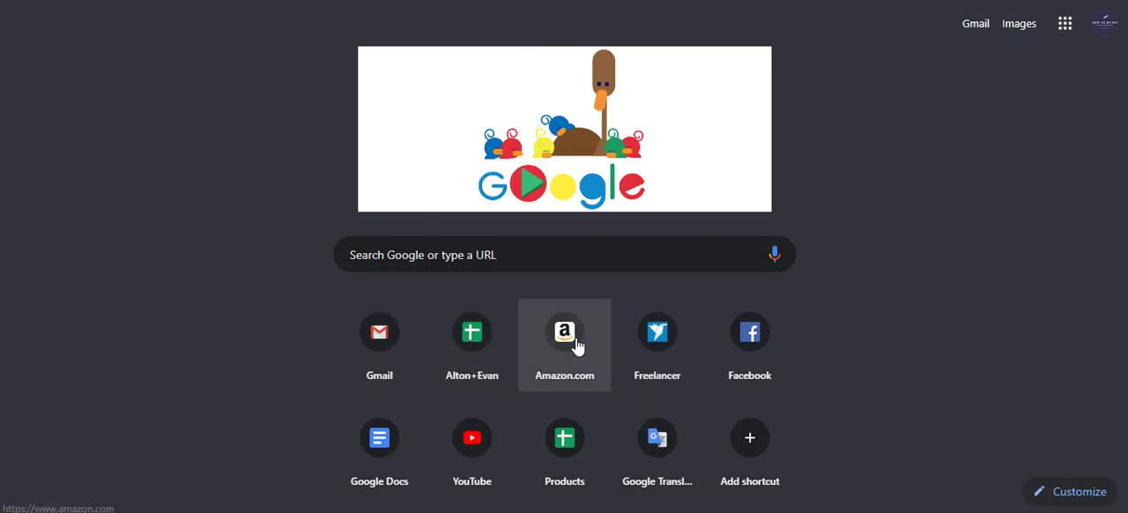
- Open Amazon.com from the new tab page shortcut tile
click(564, 333)
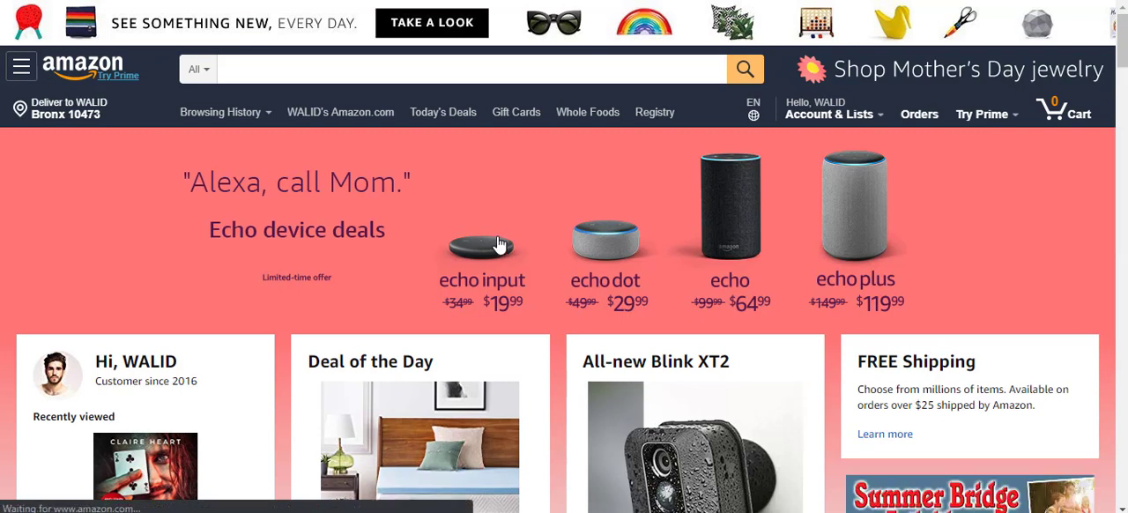
mouse_move(563, 249)
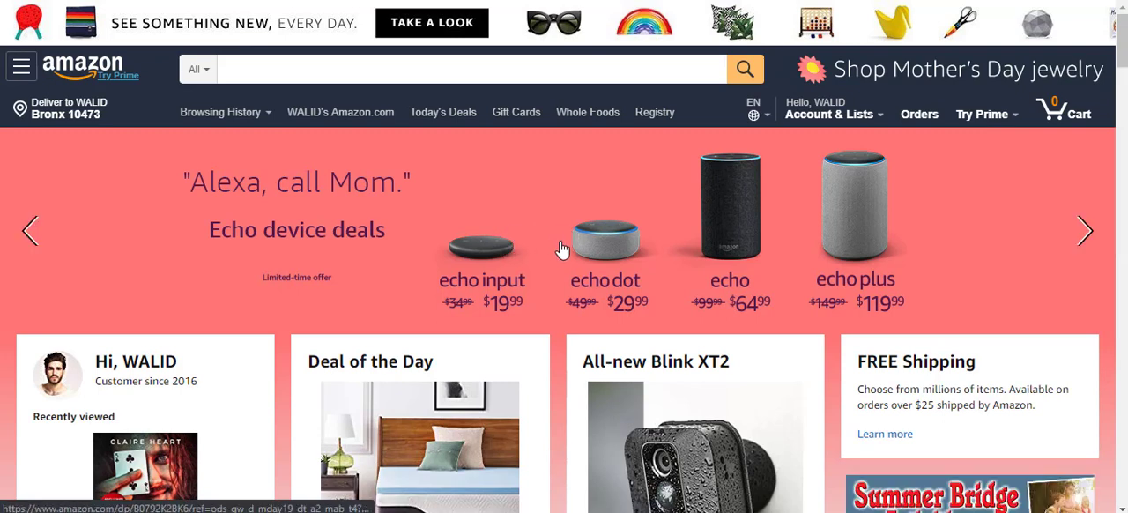
mouse_move(564, 307)
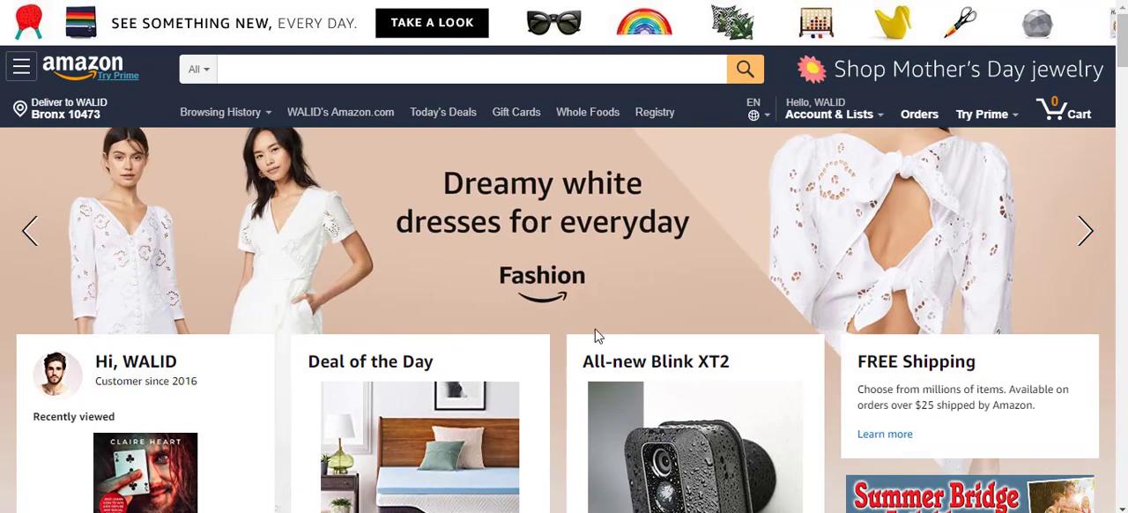
- Go to Your Content and Devices from the Account & Lists menu
click(829, 113)
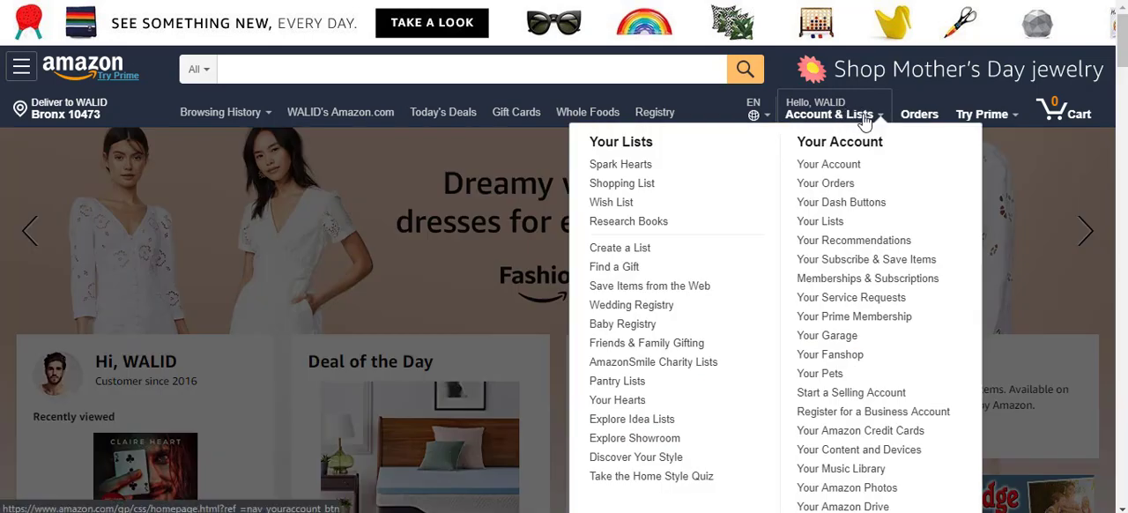
scroll(down, 3)
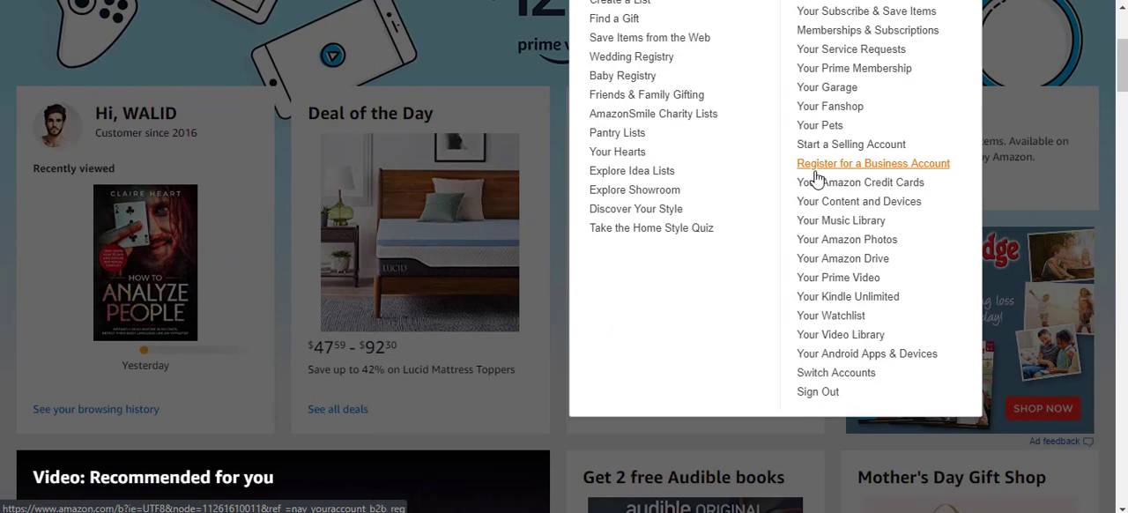
mouse_move(859, 201)
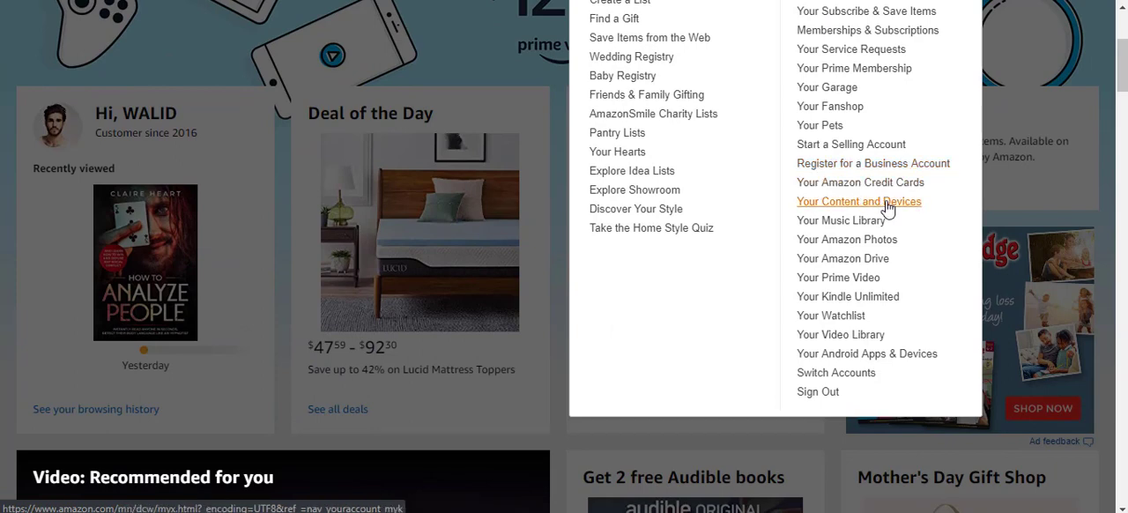
click(858, 201)
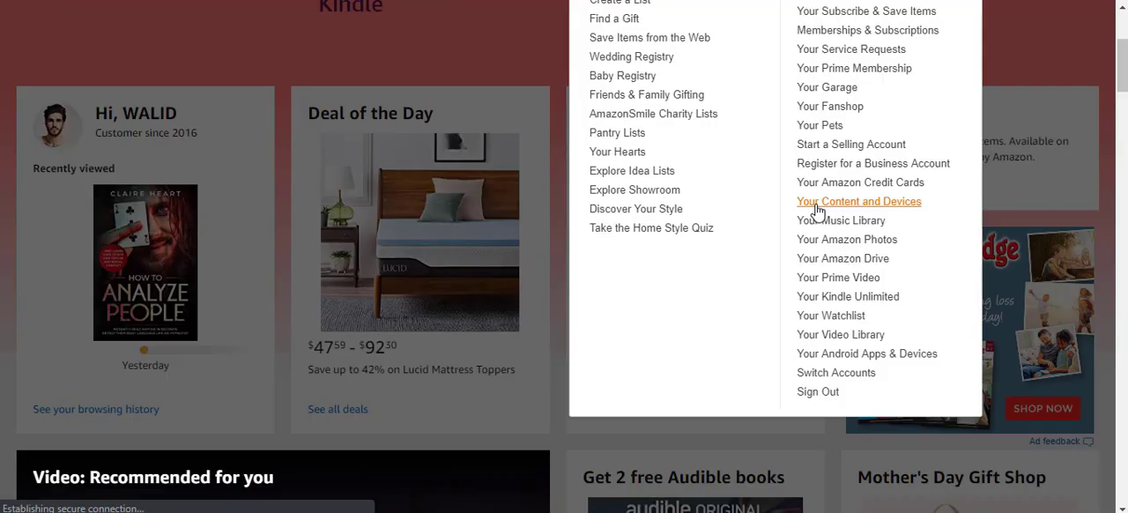
click(857, 201)
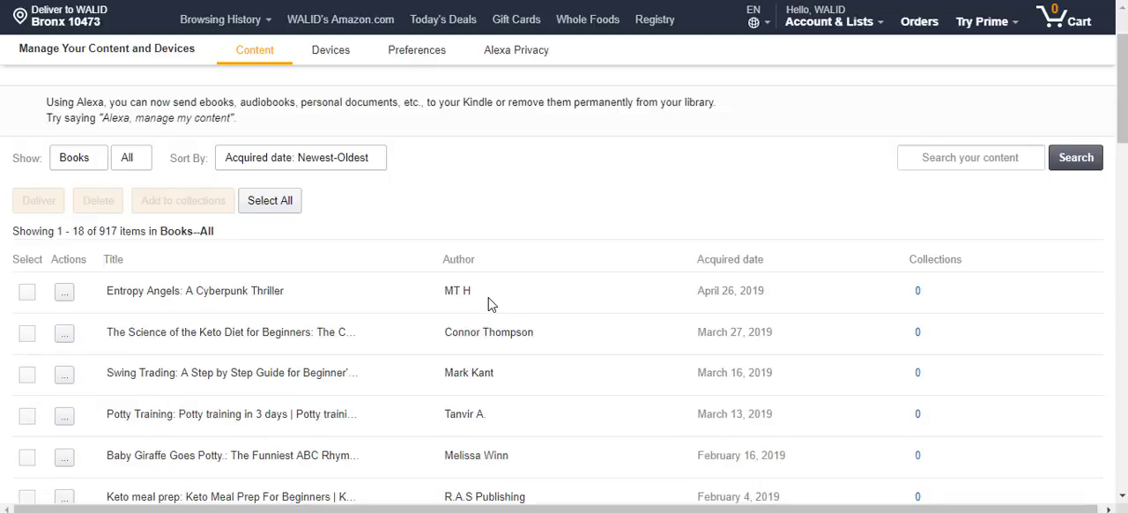
mouse_move(304, 58)
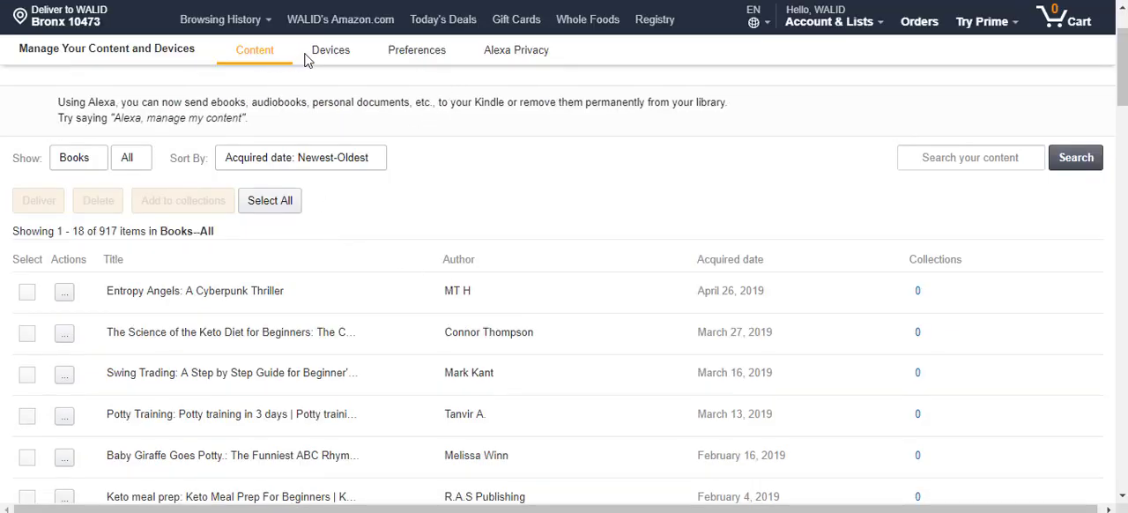
- Switch to the Preferences tab of Manage Your Content and Devices
click(417, 49)
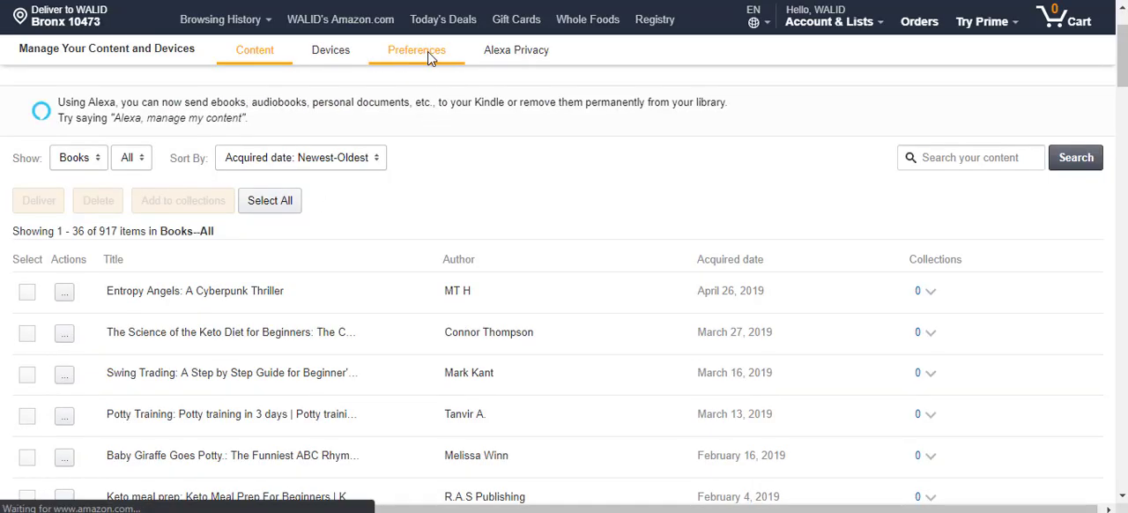
click(417, 49)
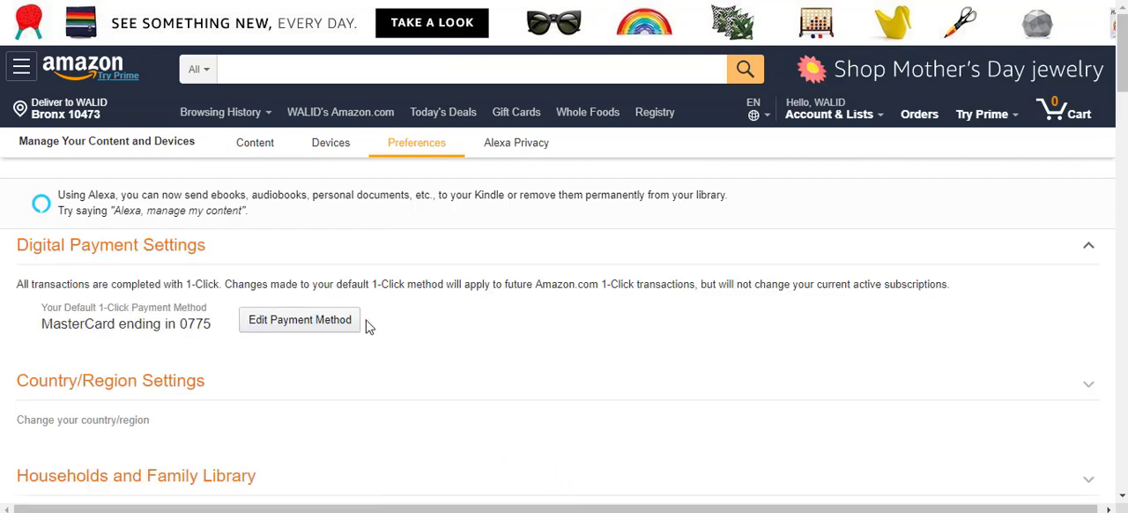
- Expand Country/Region Settings (United States) and start changing the country of residence
scroll(down, 3)
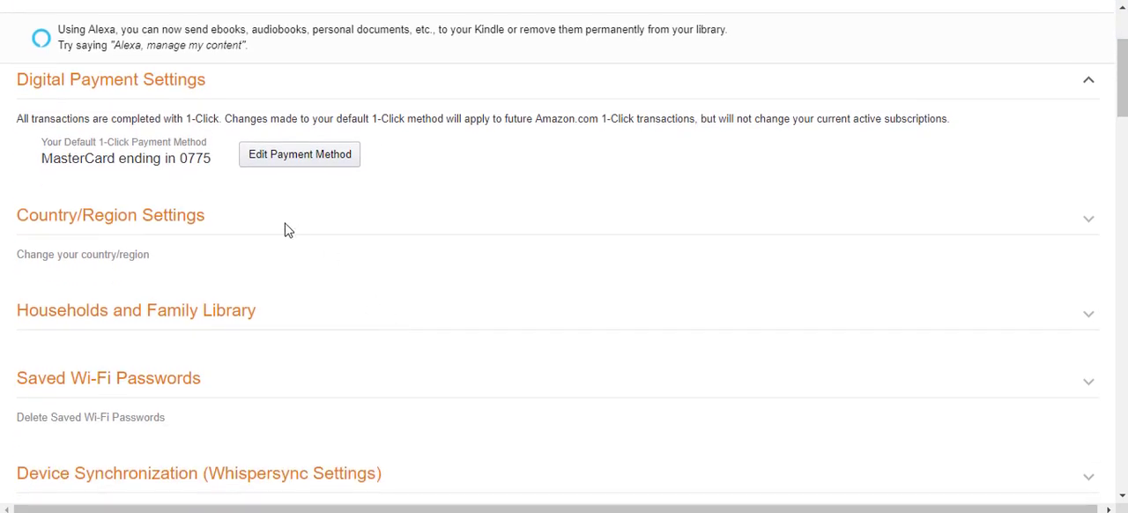
mouse_move(188, 158)
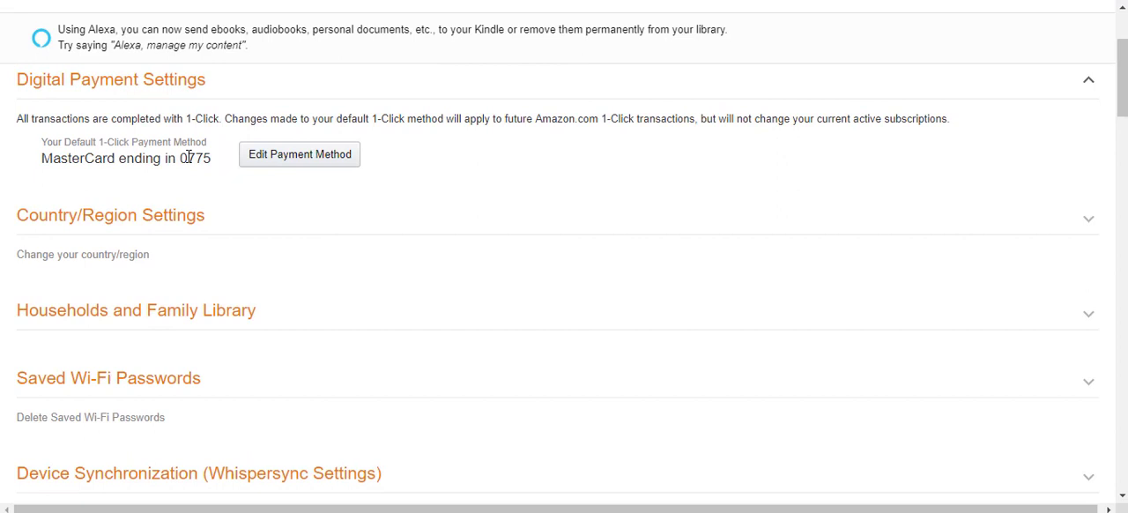
mouse_move(134, 254)
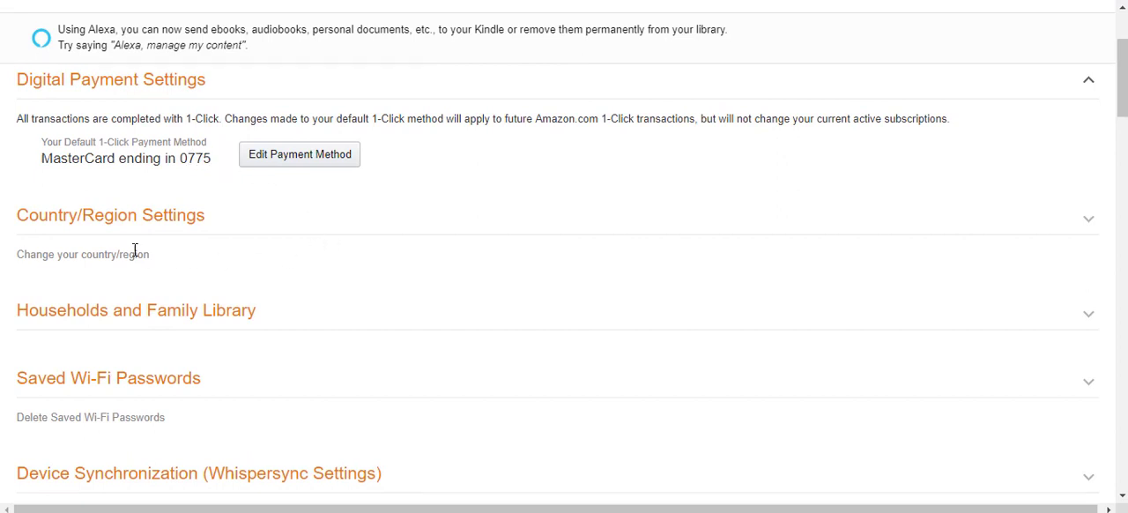
click(110, 215)
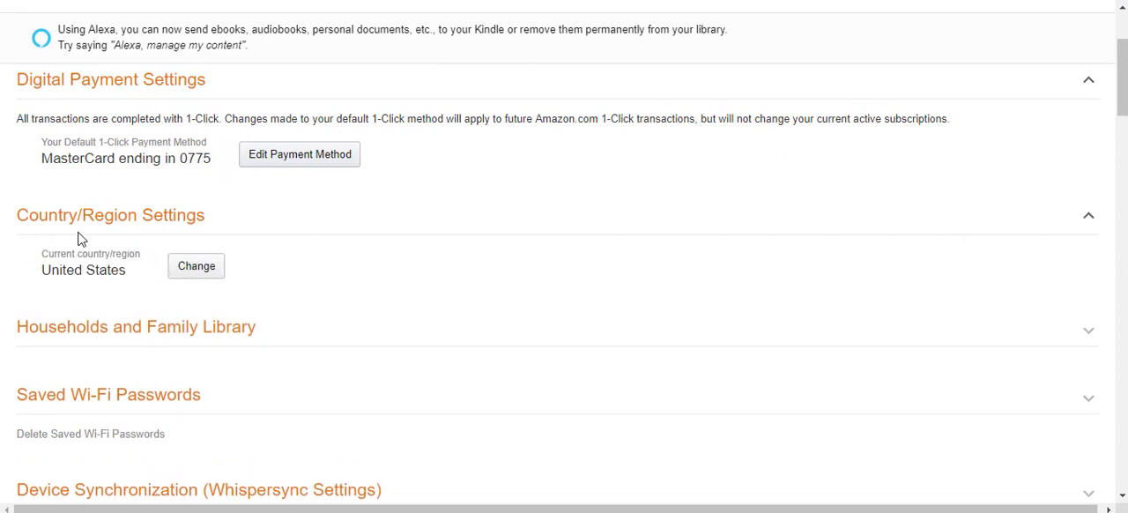
mouse_move(30, 227)
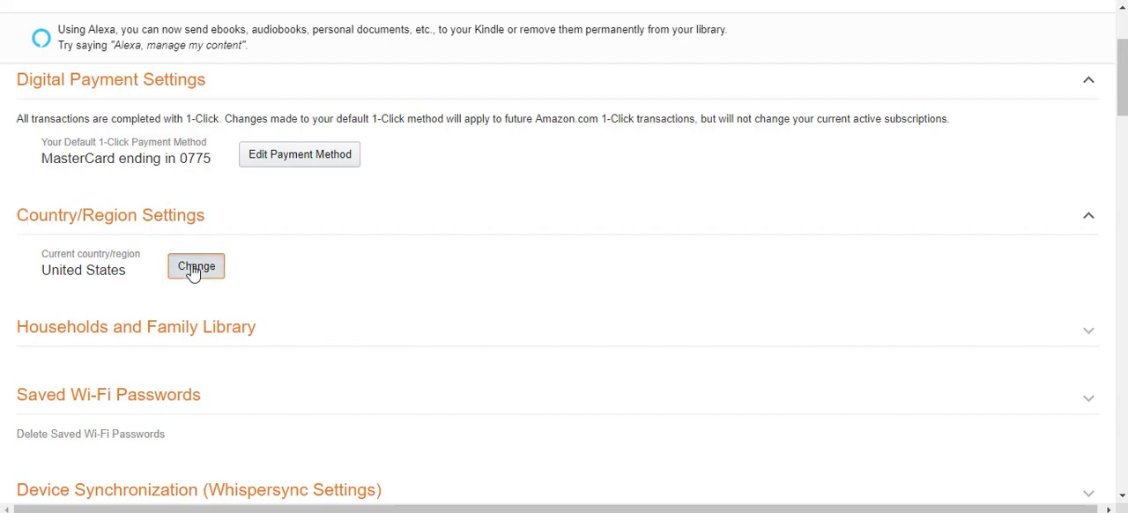
click(196, 265)
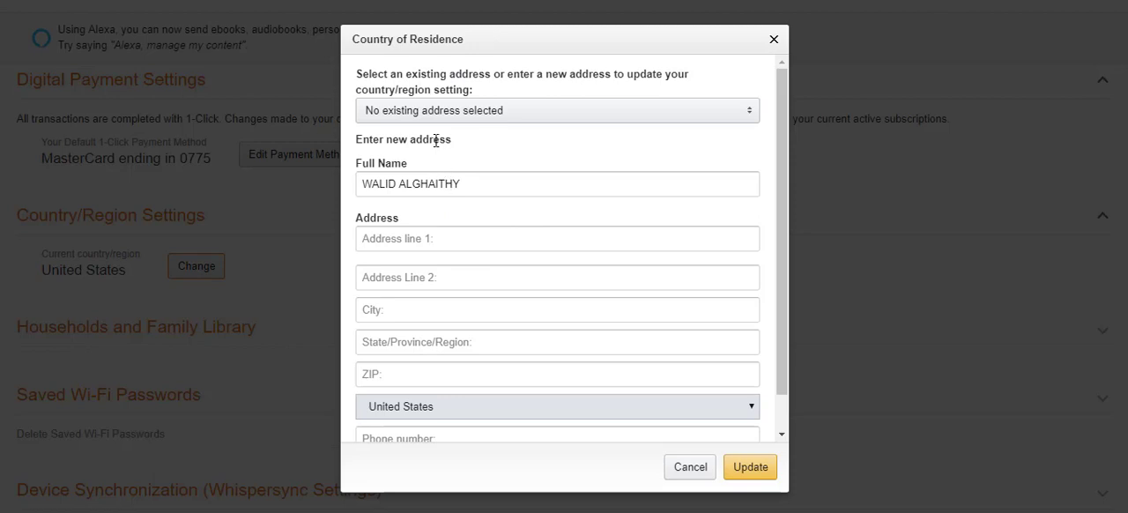
- Choose the saved Bronx address as the country of residence
click(556, 109)
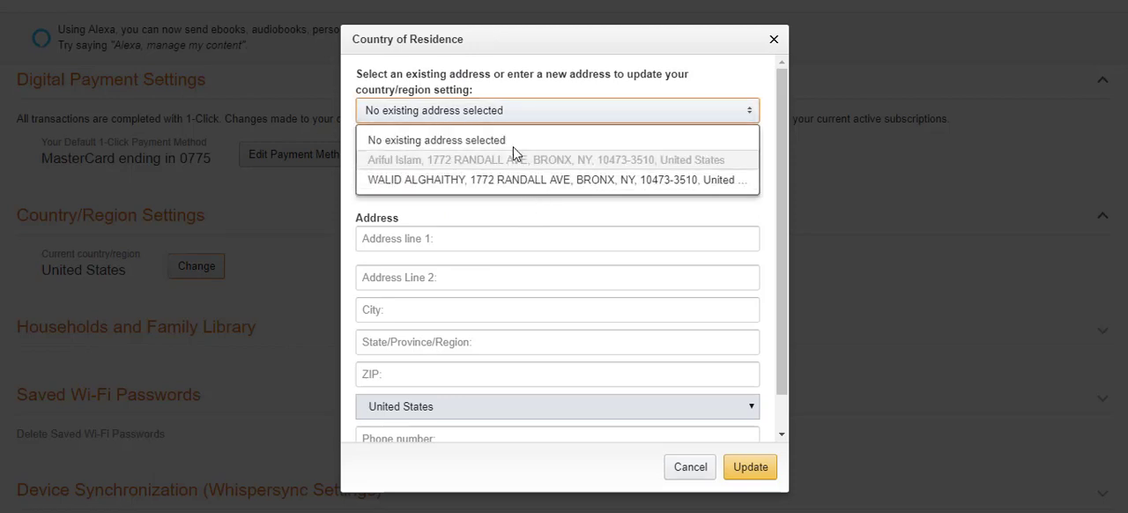
click(557, 180)
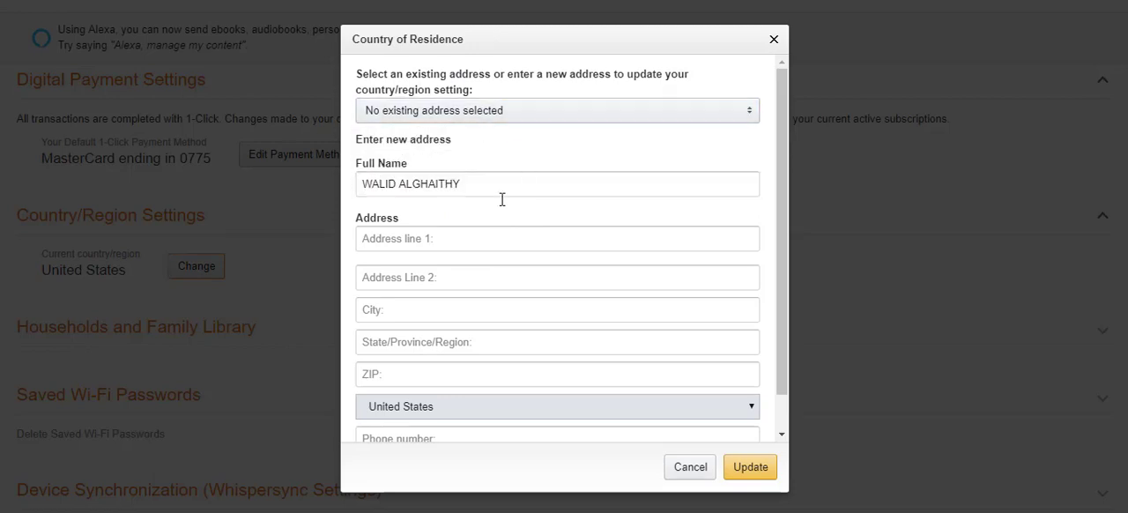
scroll(down, 3)
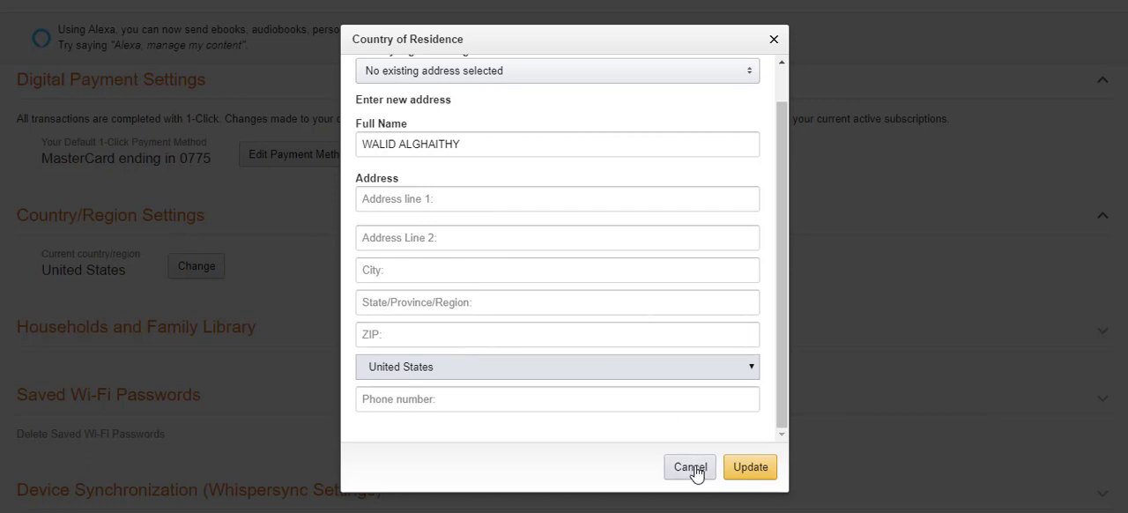
mouse_move(748, 467)
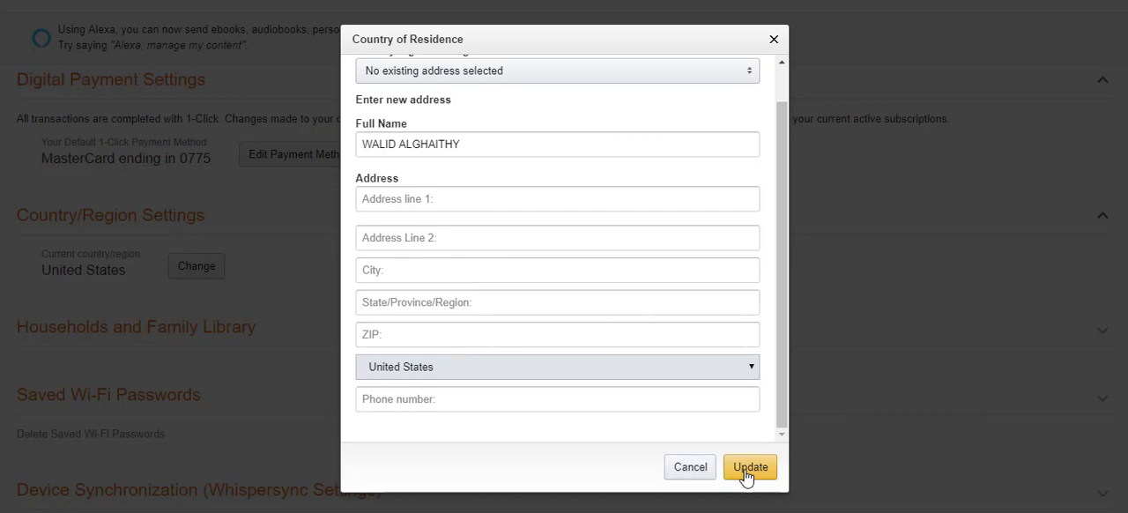
mouse_move(626, 90)
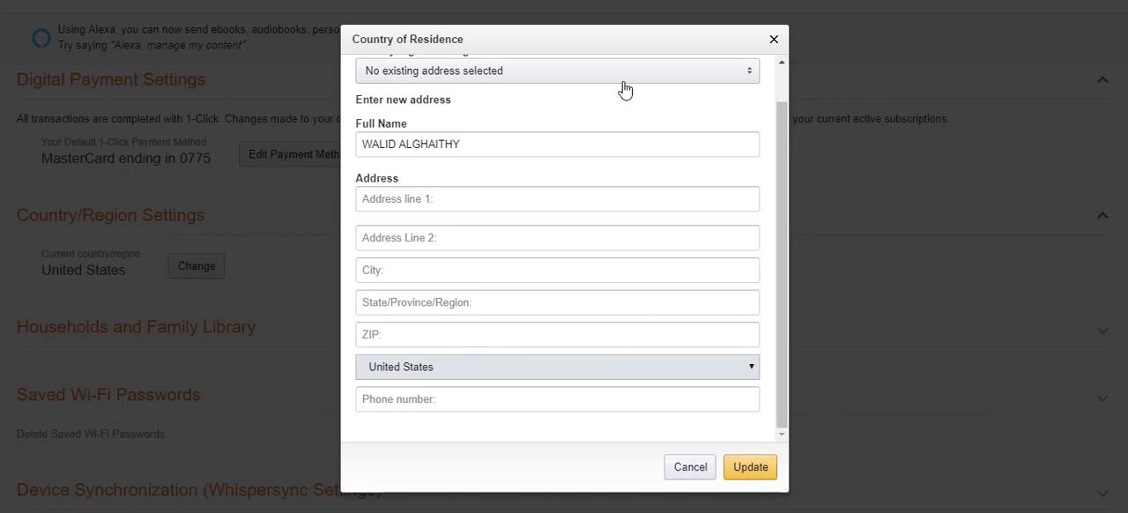
click(557, 70)
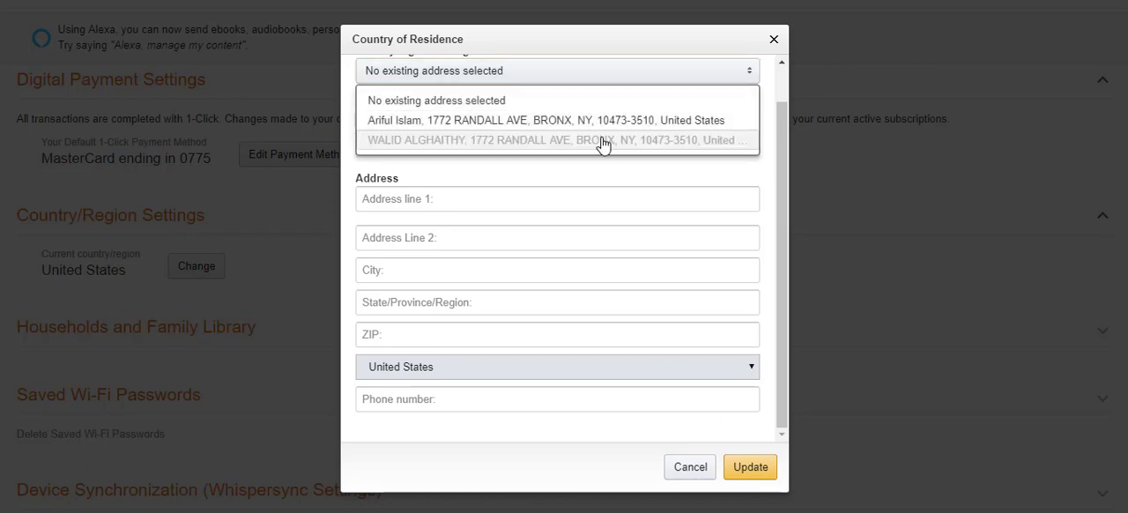
click(557, 139)
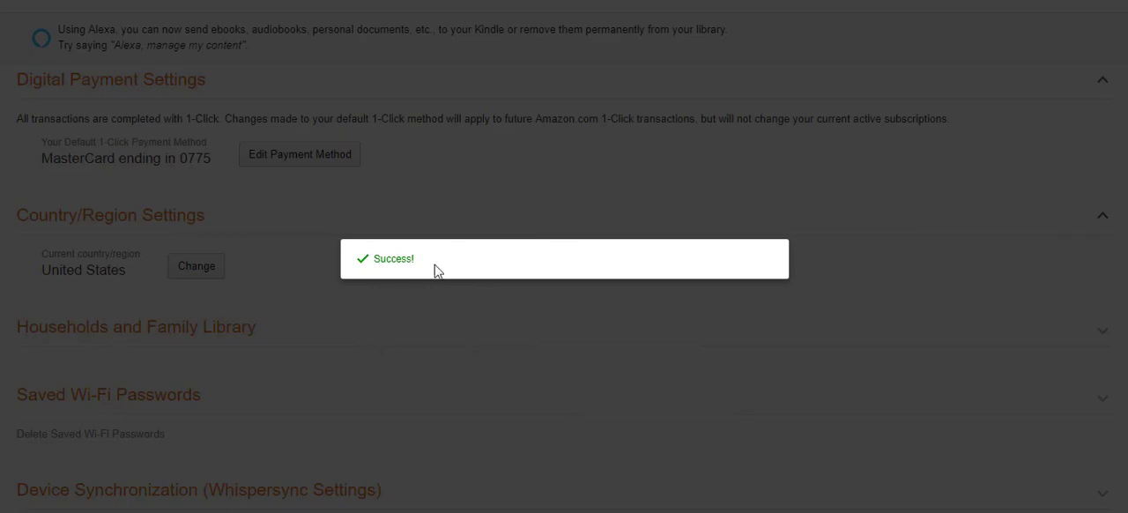
- Scroll the Preferences page to confirm Country/Region still reads United States
scroll(down, 3)
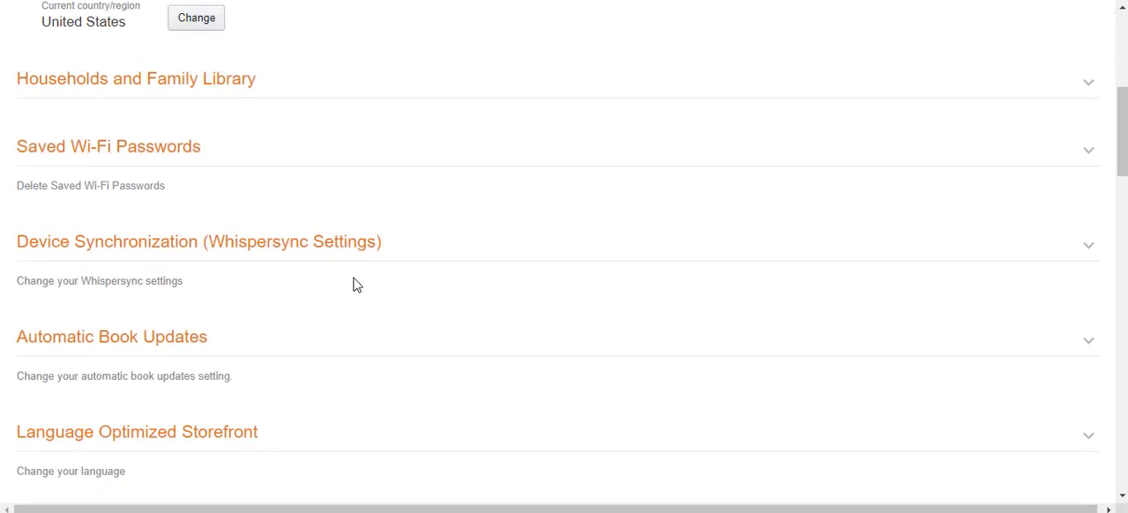
scroll(up, 3)
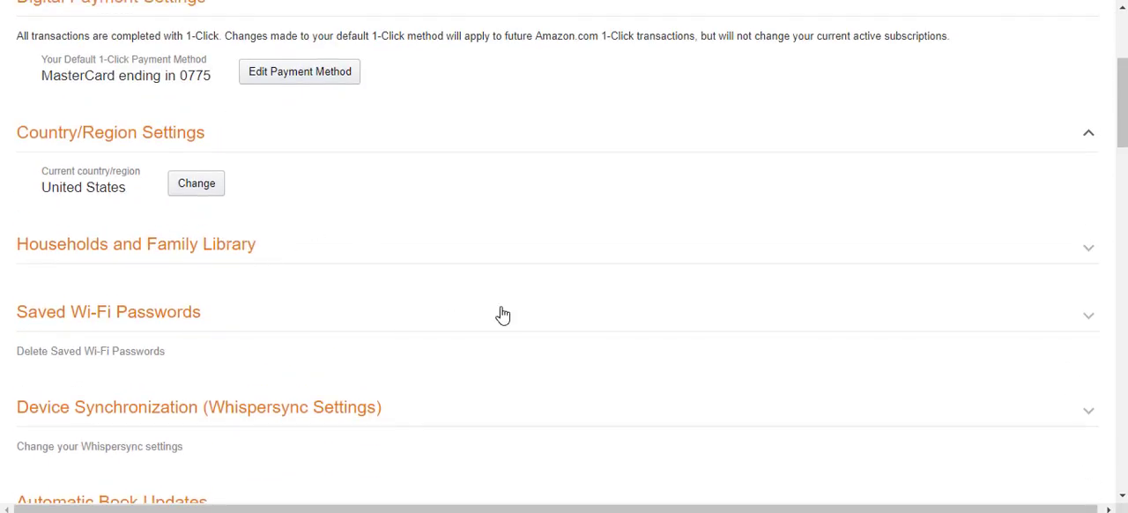
mouse_move(543, 330)
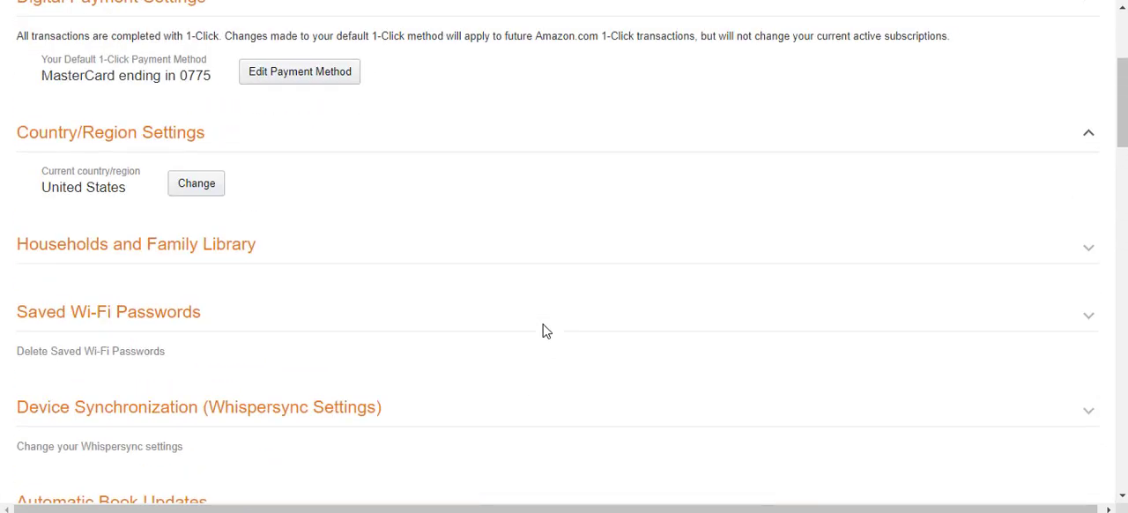
scroll(up, 3)
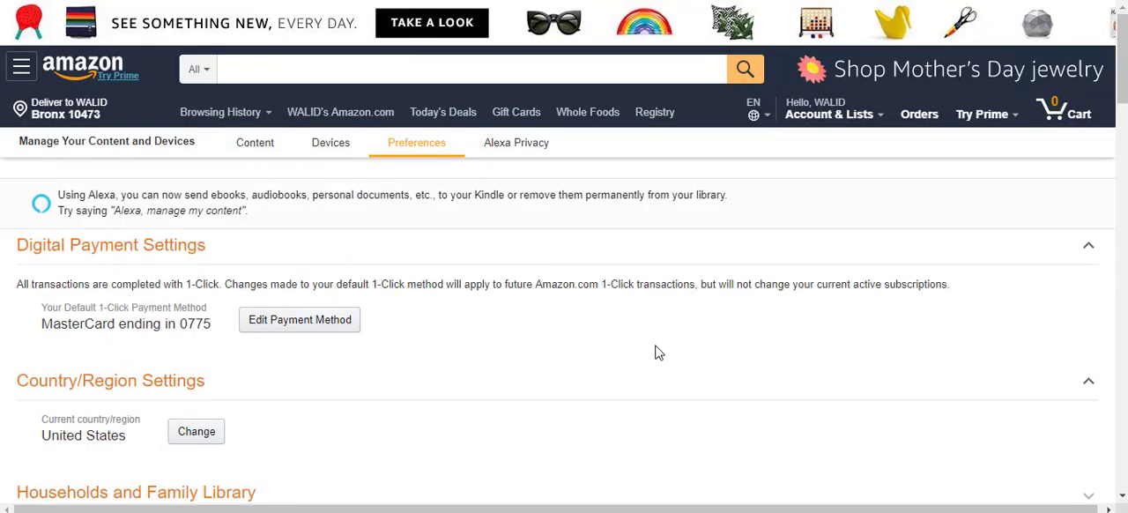